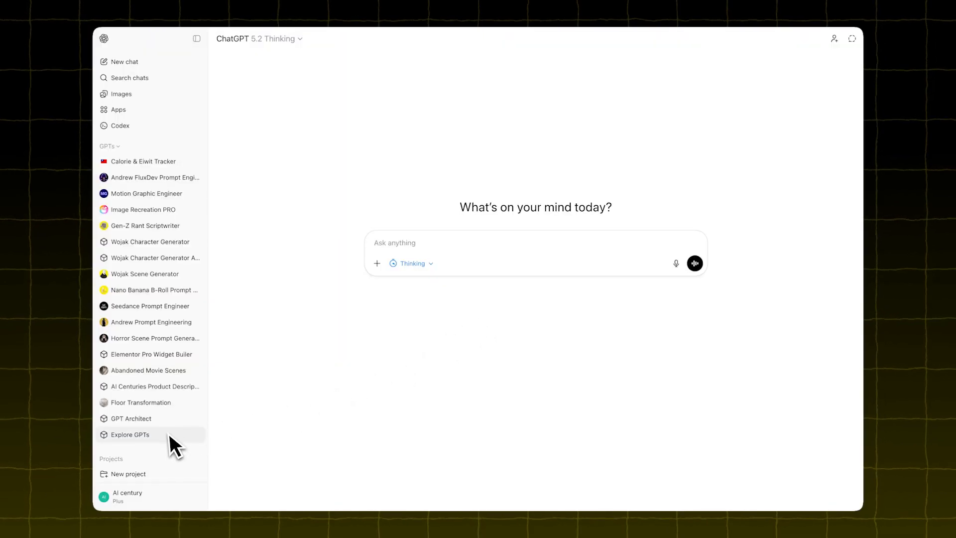
# - Find the Floor Transformation GPT in the catalogue and send its start prompt
pyautogui.click(130, 435)
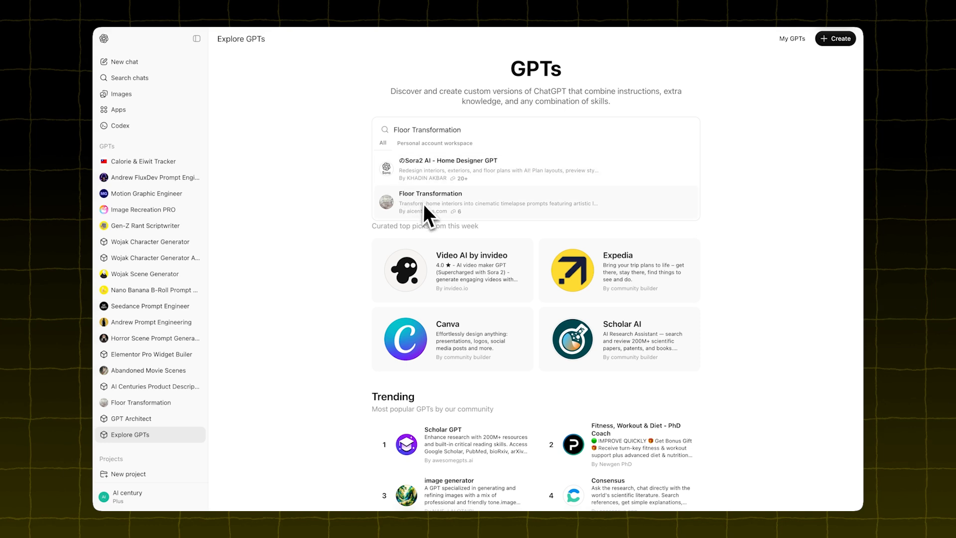
pyautogui.click(430, 198)
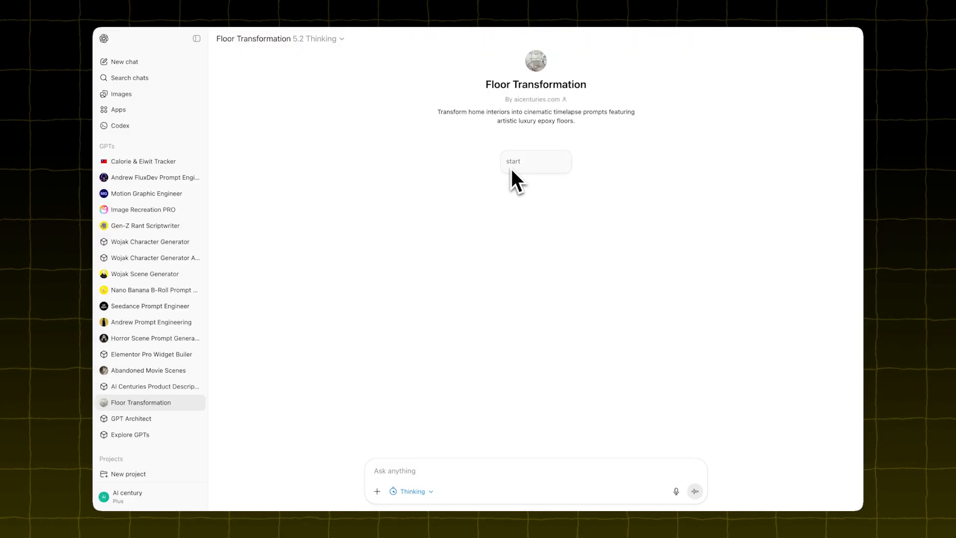
pyautogui.click(535, 160)
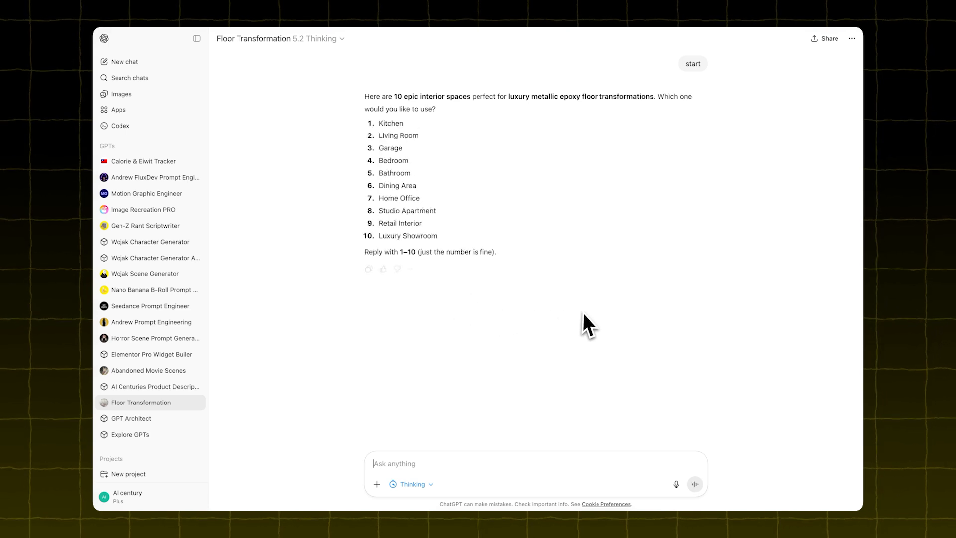
# - Answer 1 for Kitchen and review the four image prompts and three video prompts
pyautogui.write('1')
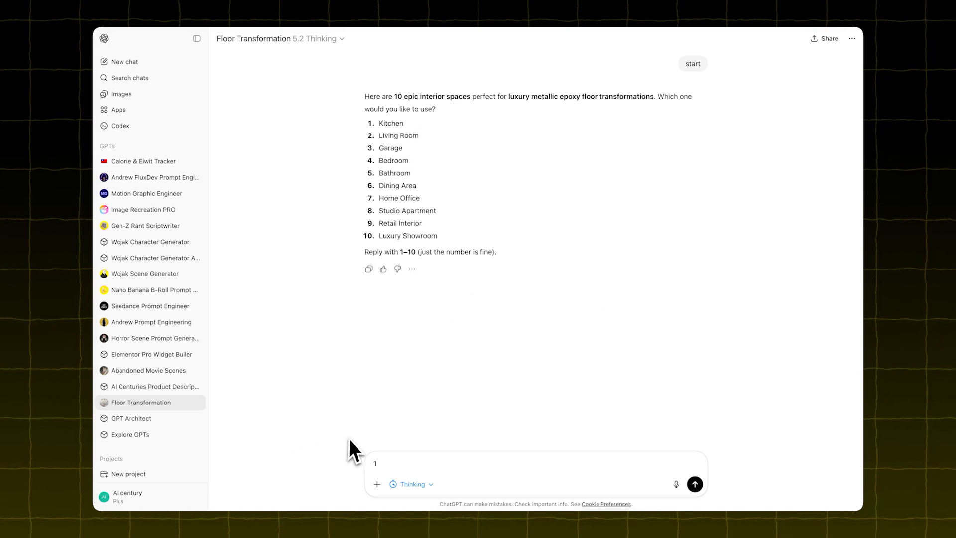
pyautogui.click(694, 484)
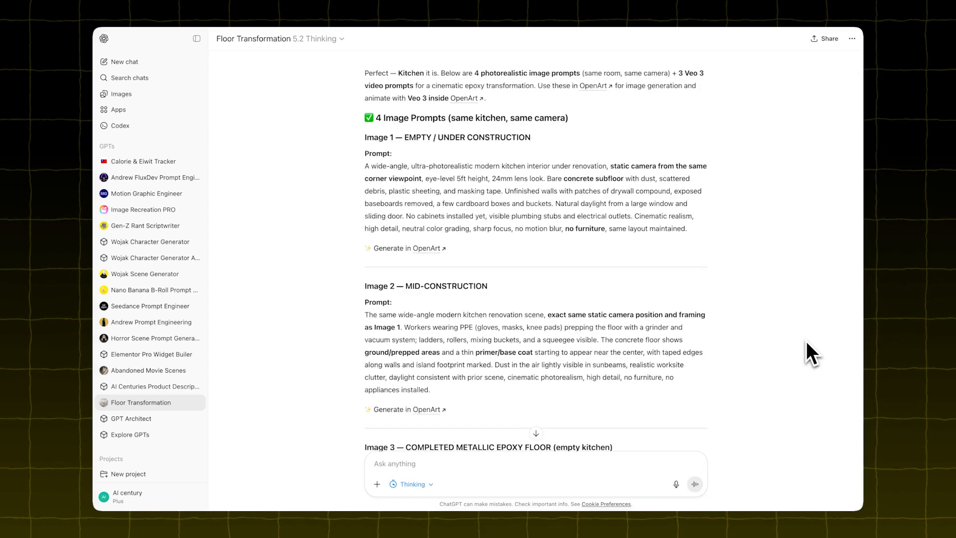
pyautogui.scroll(-3)
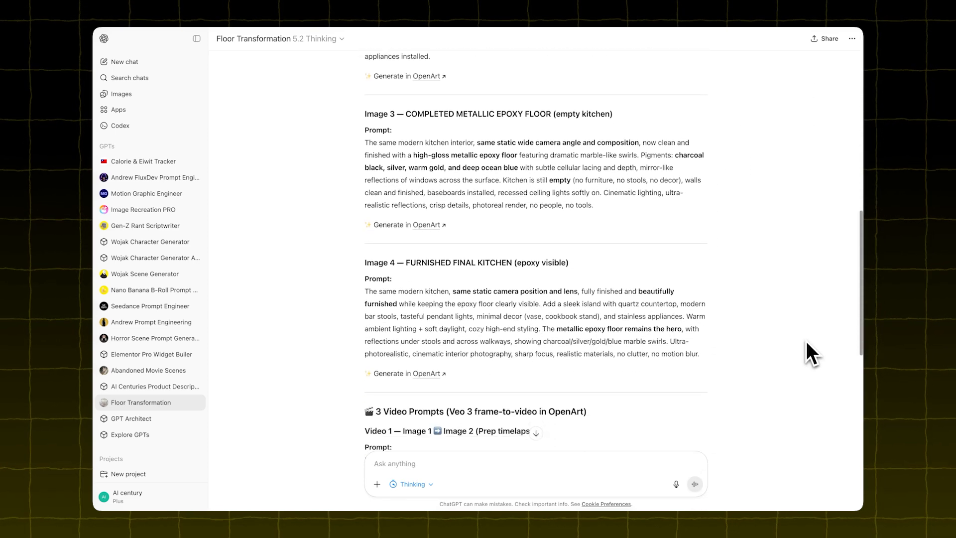
pyautogui.scroll(-3)
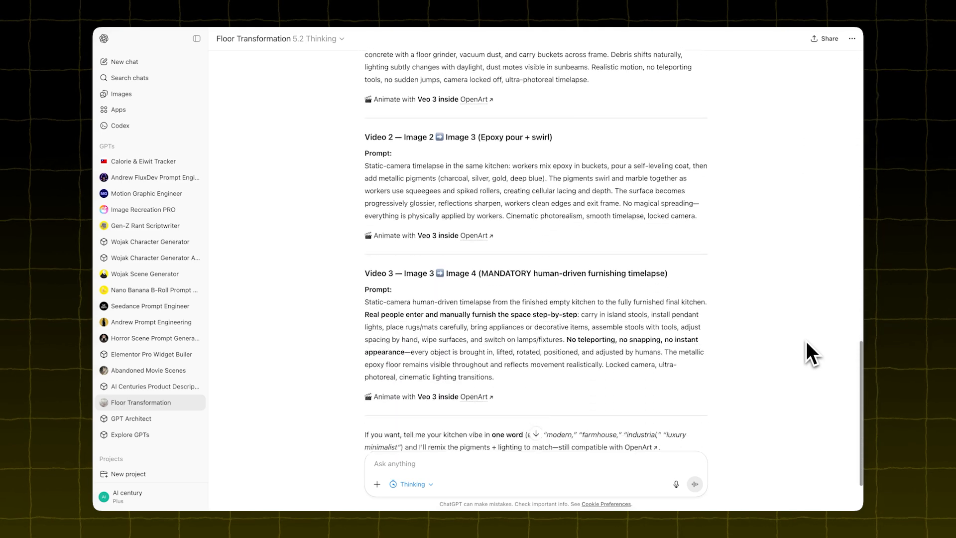
pyautogui.scroll(3)
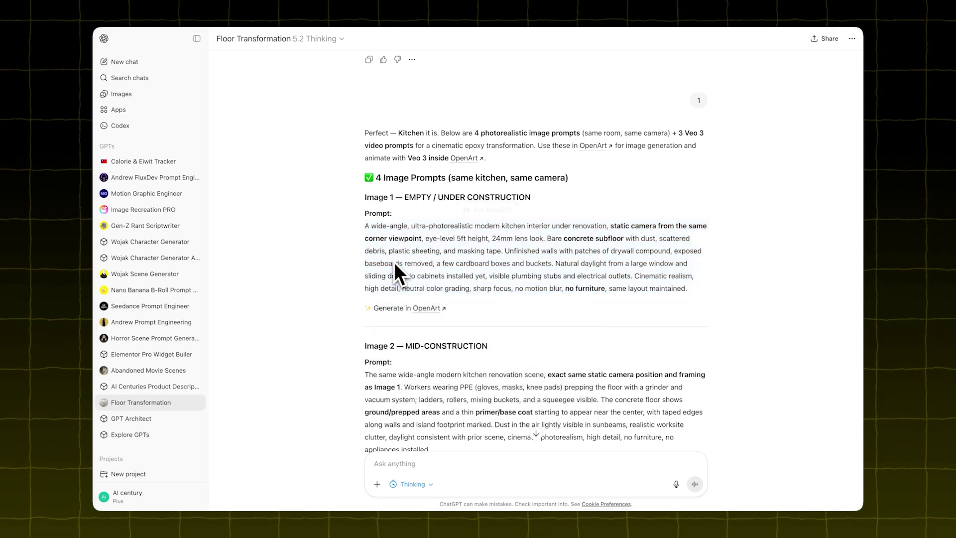
pyautogui.moveTo(427, 308)
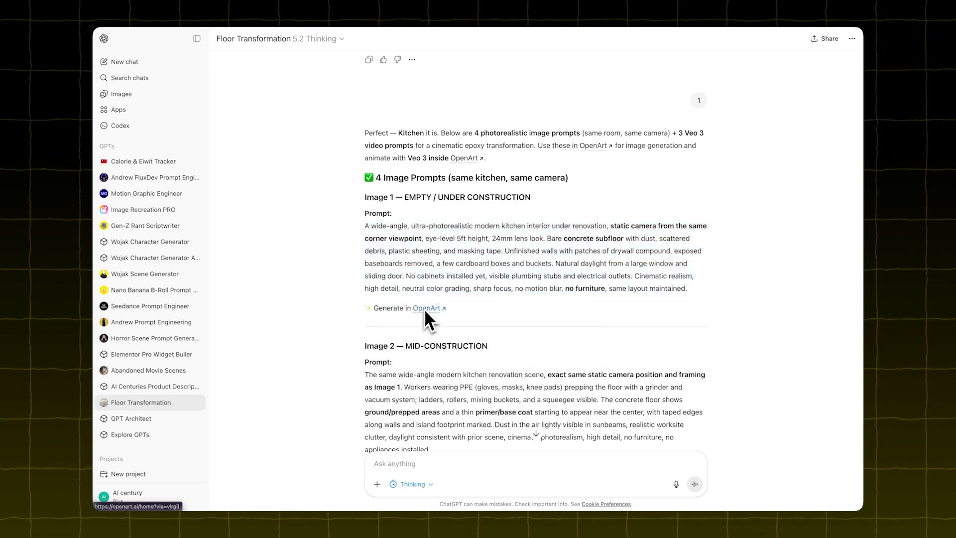
# - Bring the Image 1 kitchen prompt into OpenArt's Create Image tool and change the model
pyautogui.click(427, 308)
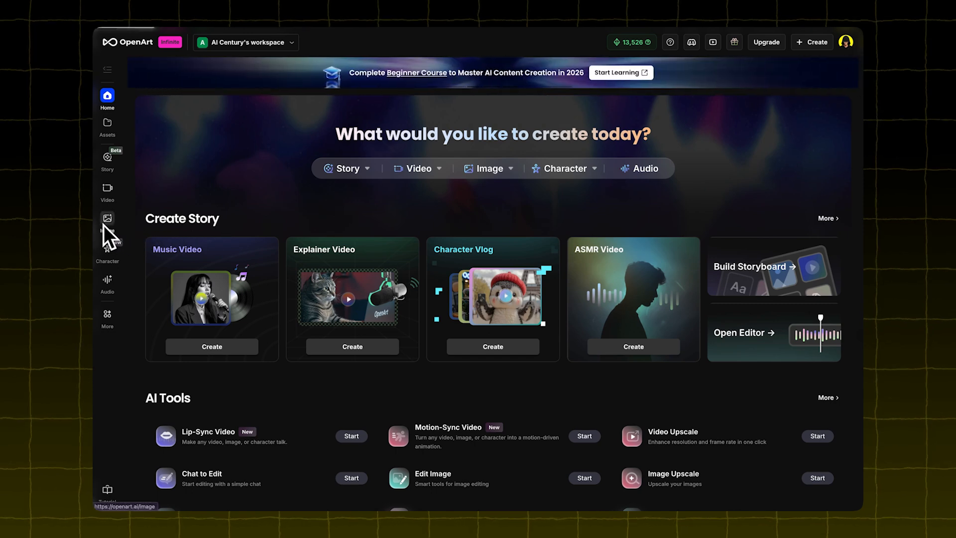
pyautogui.click(108, 223)
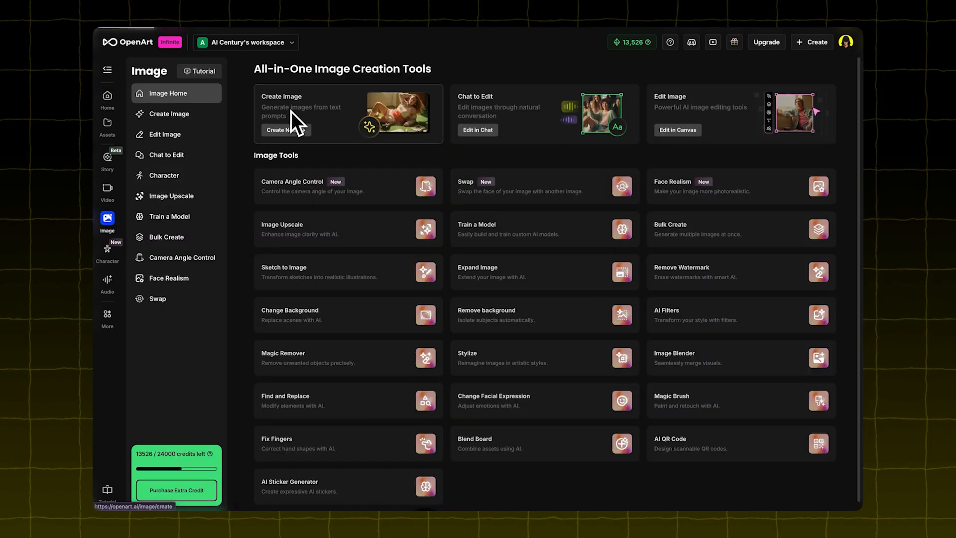
pyautogui.click(169, 114)
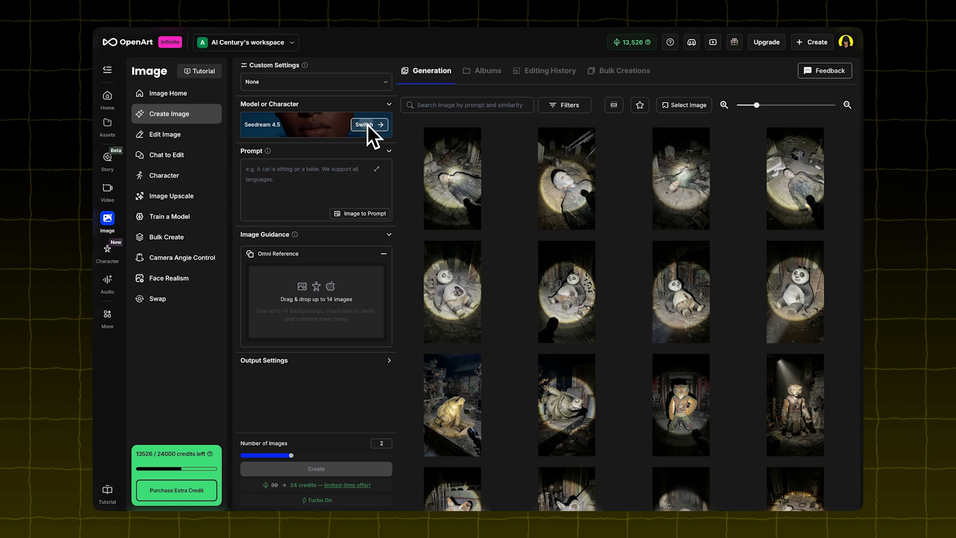
pyautogui.click(367, 125)
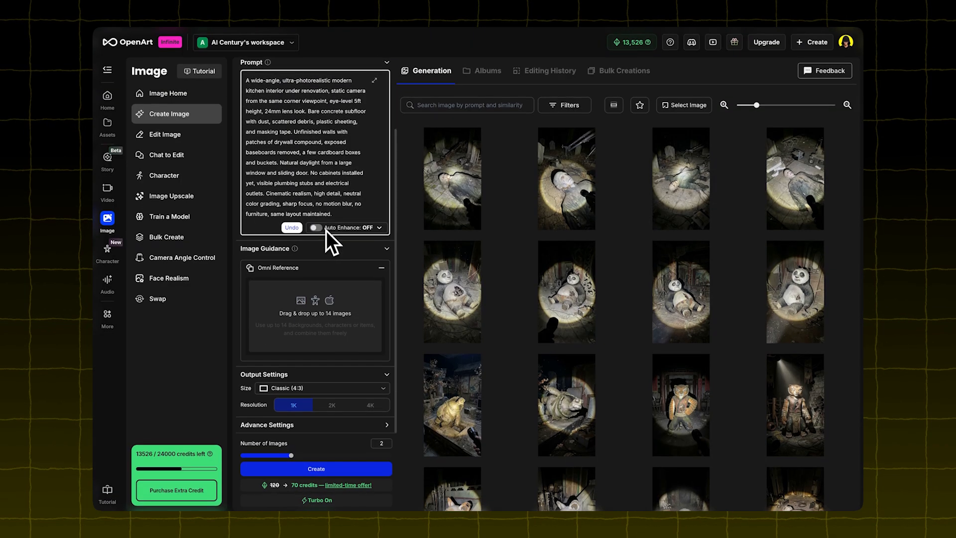
# - Set the image size to Mobile (9:16) and the resolution to 2K
pyautogui.click(315, 388)
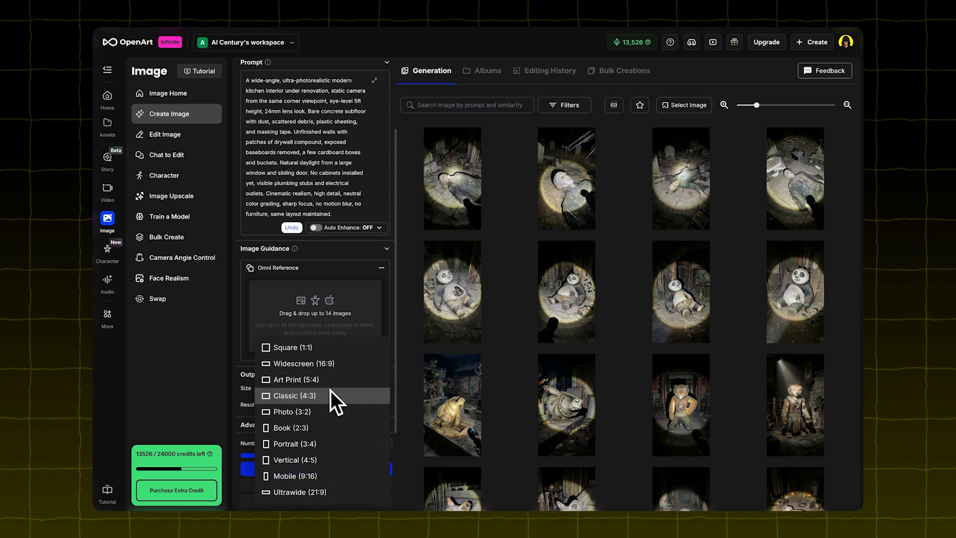
pyautogui.click(296, 476)
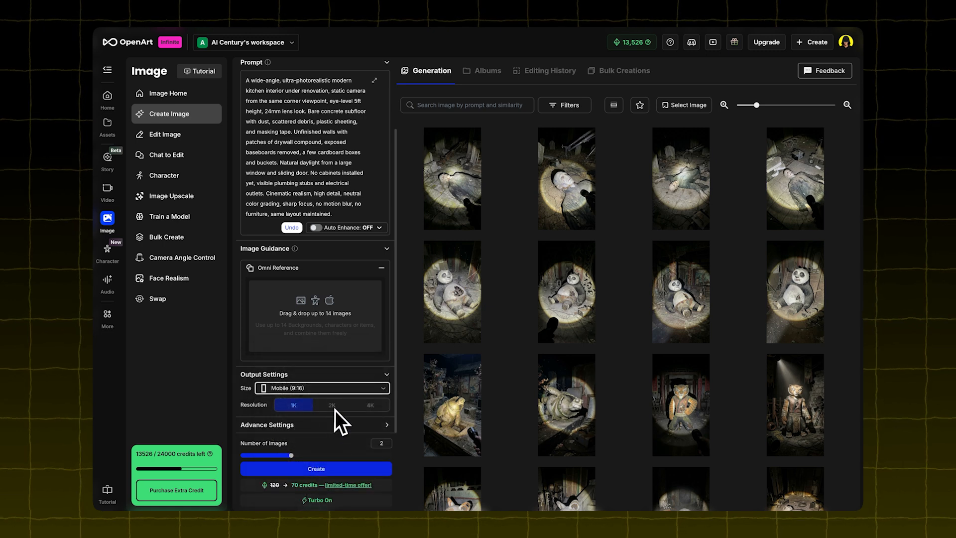
pyautogui.click(332, 404)
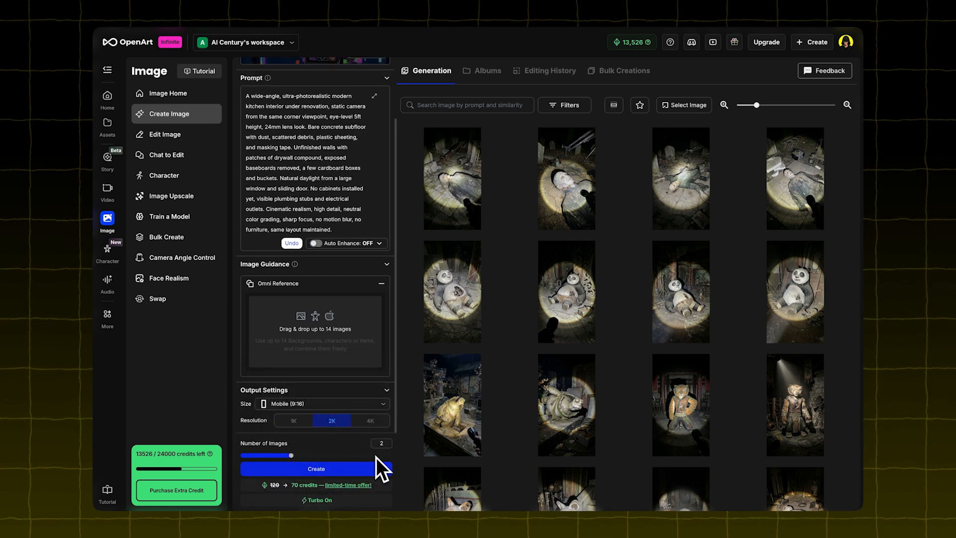
pyautogui.moveTo(363, 473)
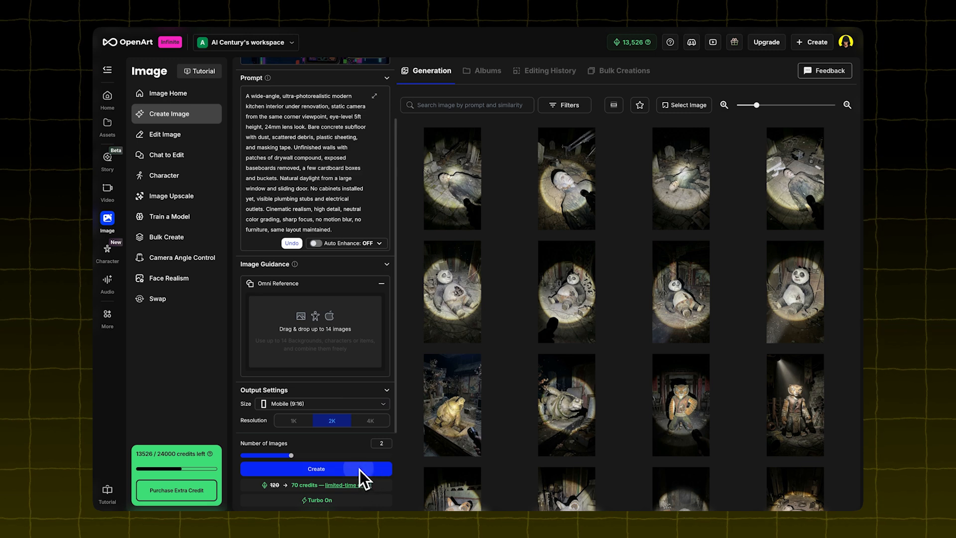
# - Generate the kitchen images, review a renovation result and set the prep-stage image as reference
pyautogui.click(315, 468)
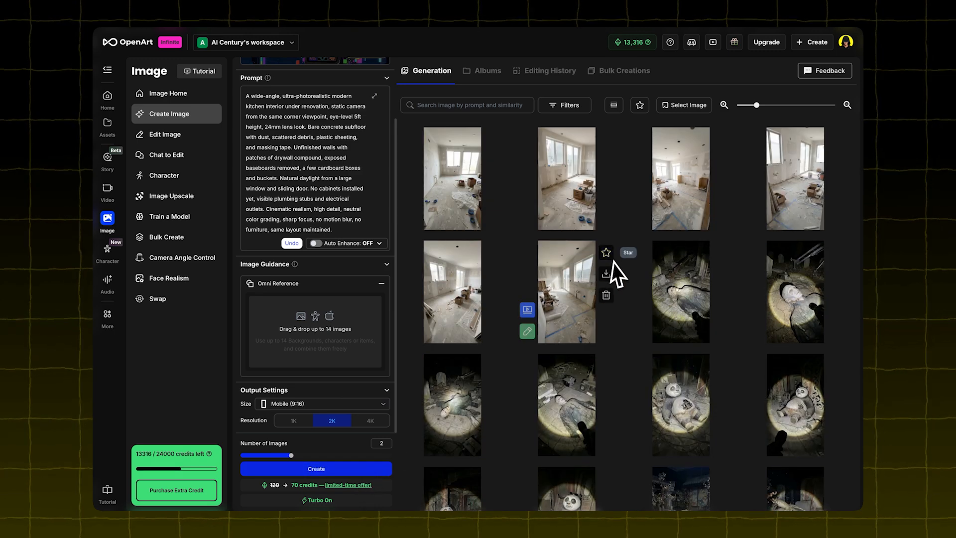
pyautogui.moveTo(564, 219)
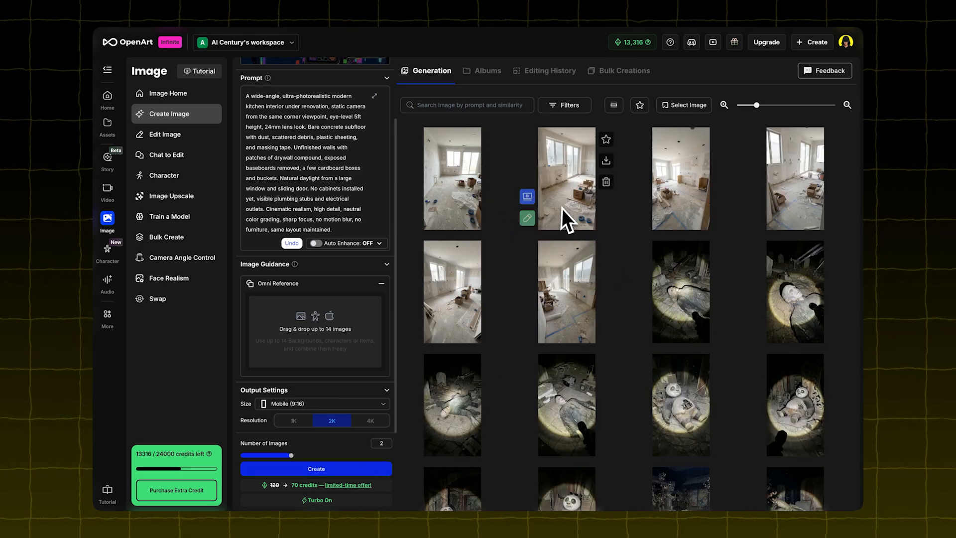
pyautogui.click(565, 179)
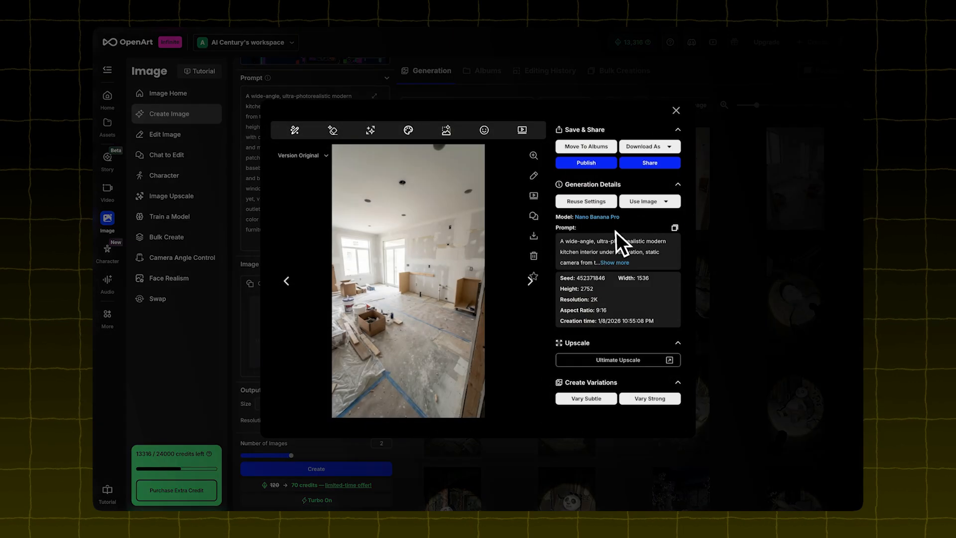
pyautogui.moveTo(557, 262)
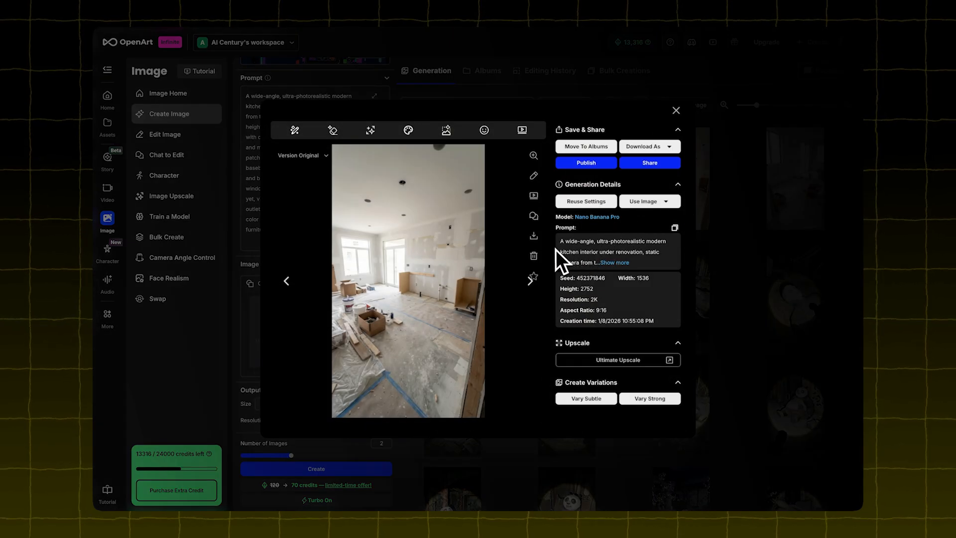
pyautogui.click(676, 110)
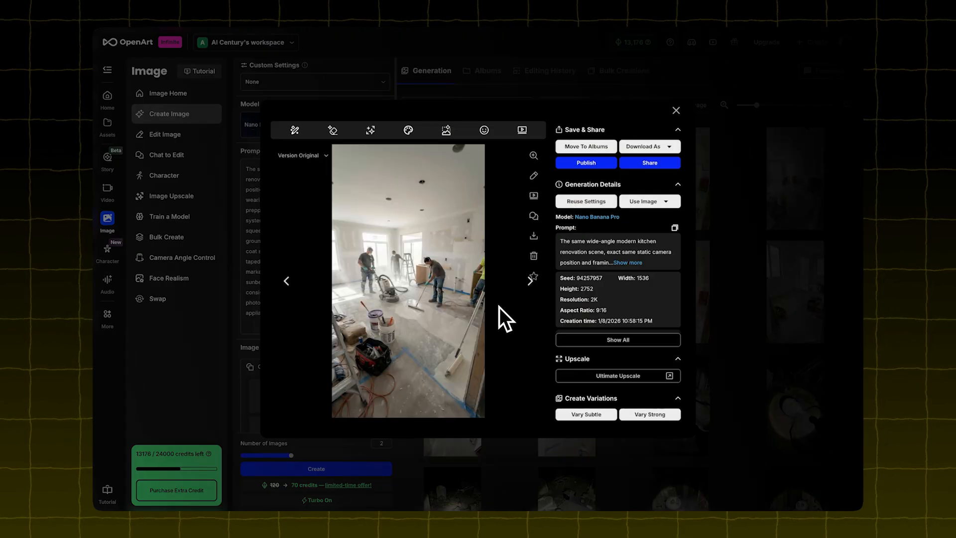
pyautogui.click(676, 110)
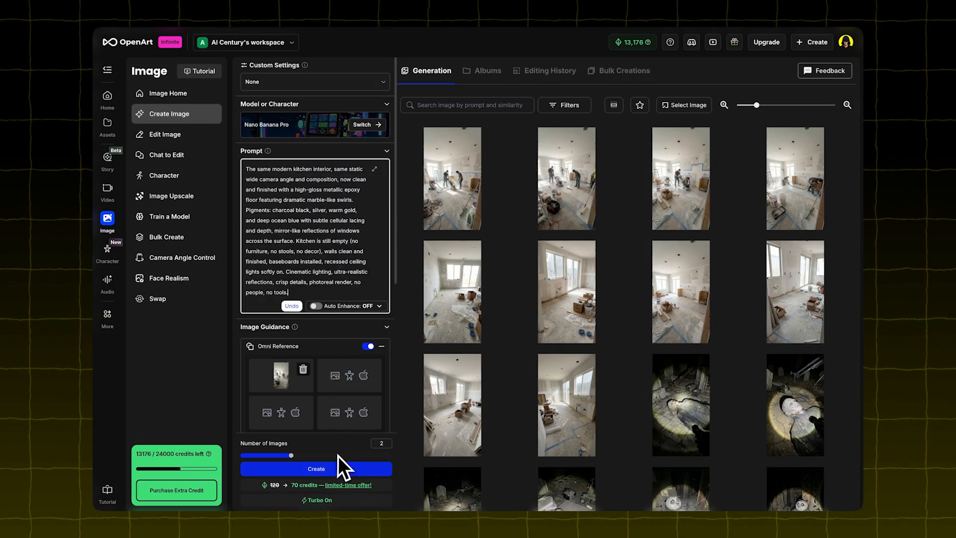
# - Generate the empty epoxy-floor kitchen images and preview a result
pyautogui.click(316, 469)
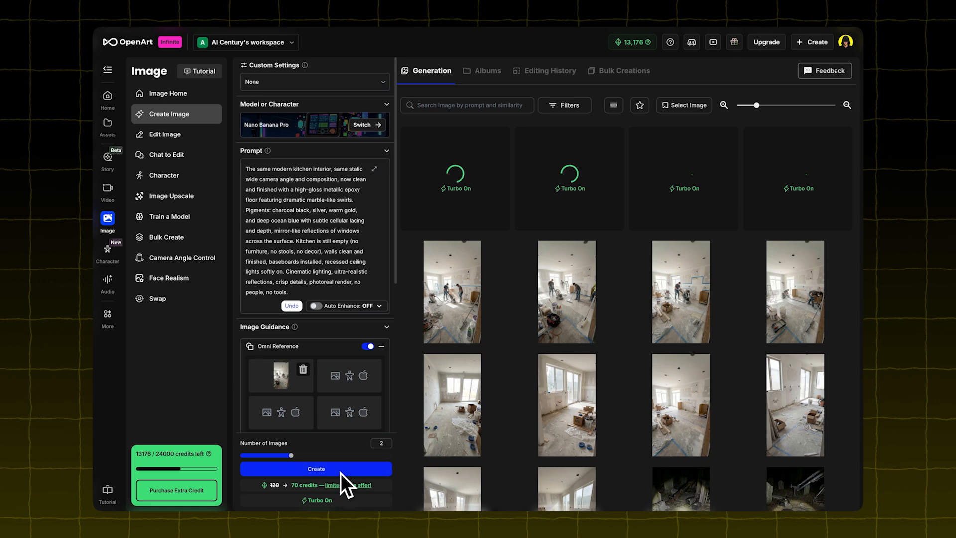
pyautogui.click(452, 291)
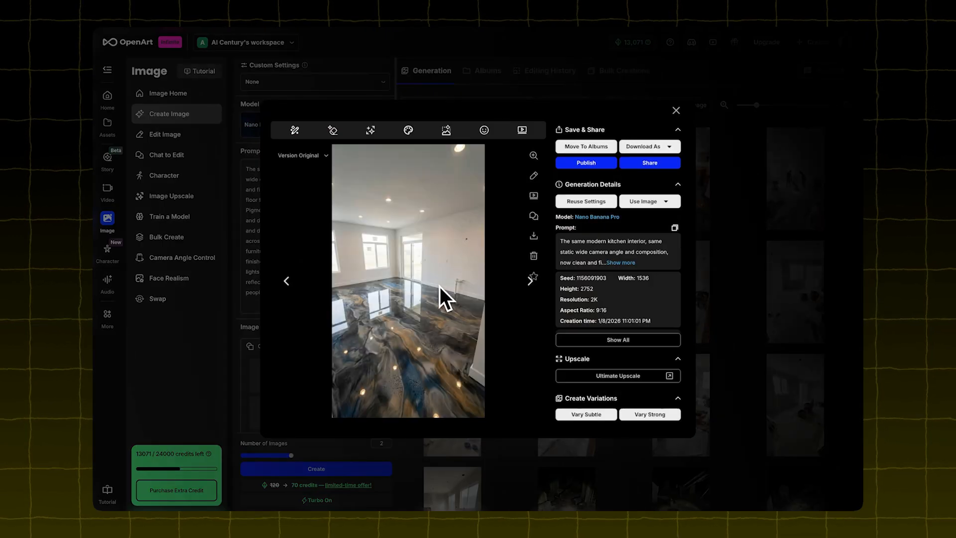
pyautogui.click(676, 111)
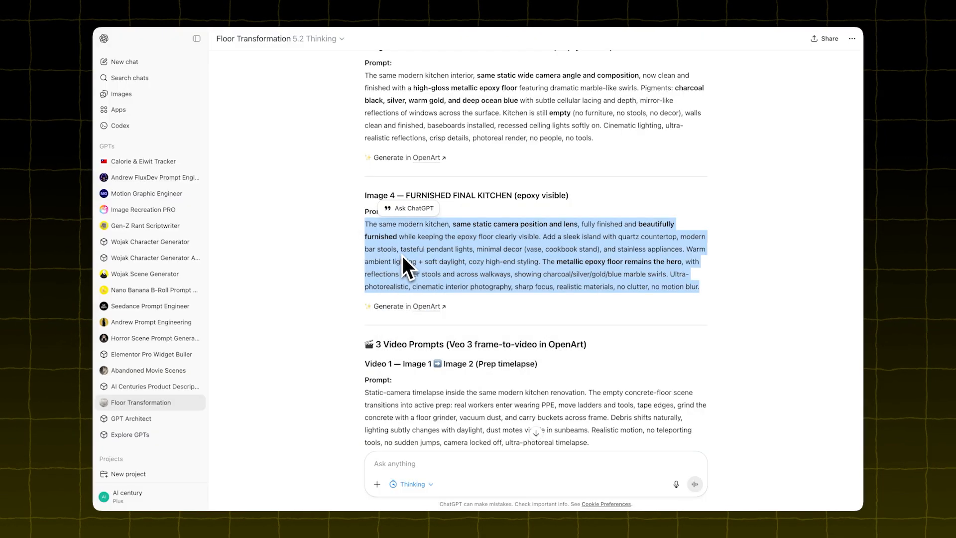
# - Generate the furnished final kitchen images from the Image 4 prompt and preview one
pyautogui.click(406, 306)
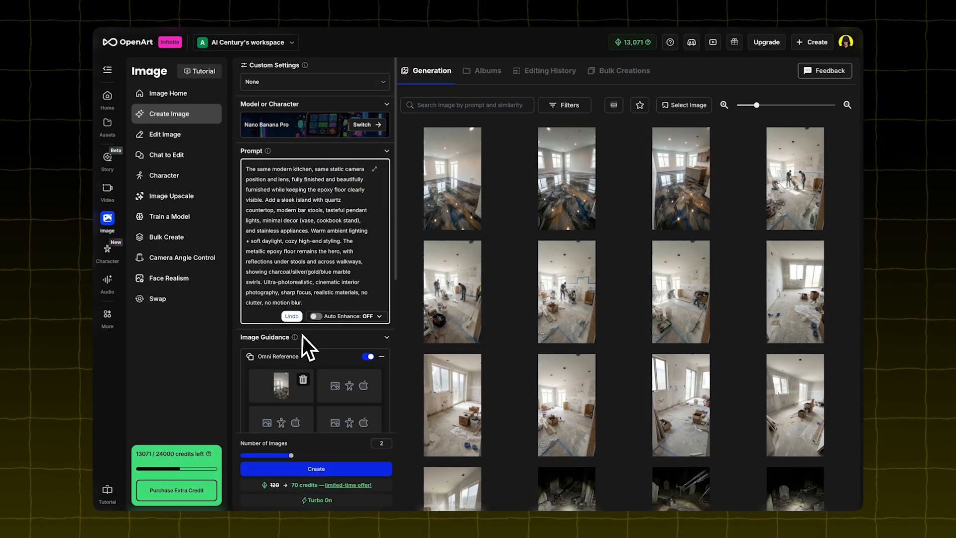
pyautogui.click(451, 178)
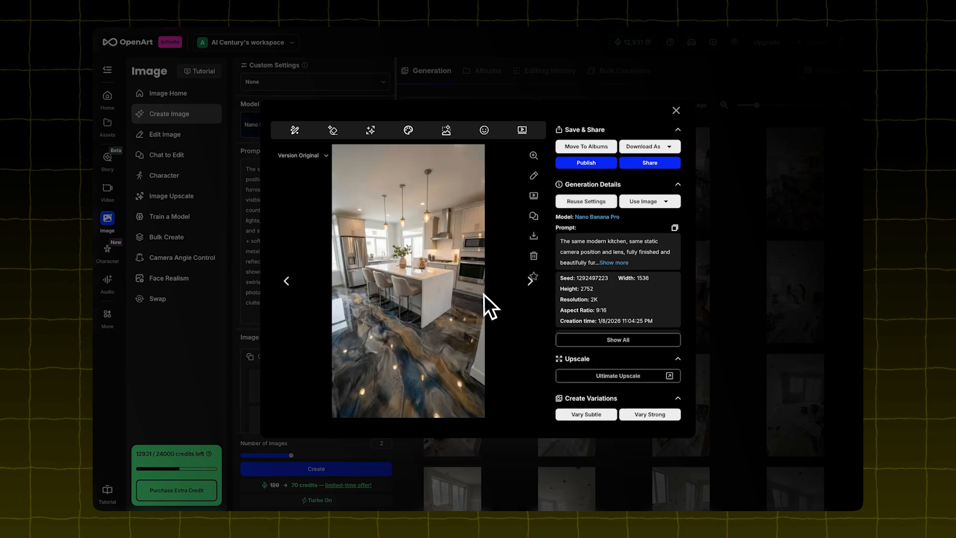
pyautogui.click(676, 111)
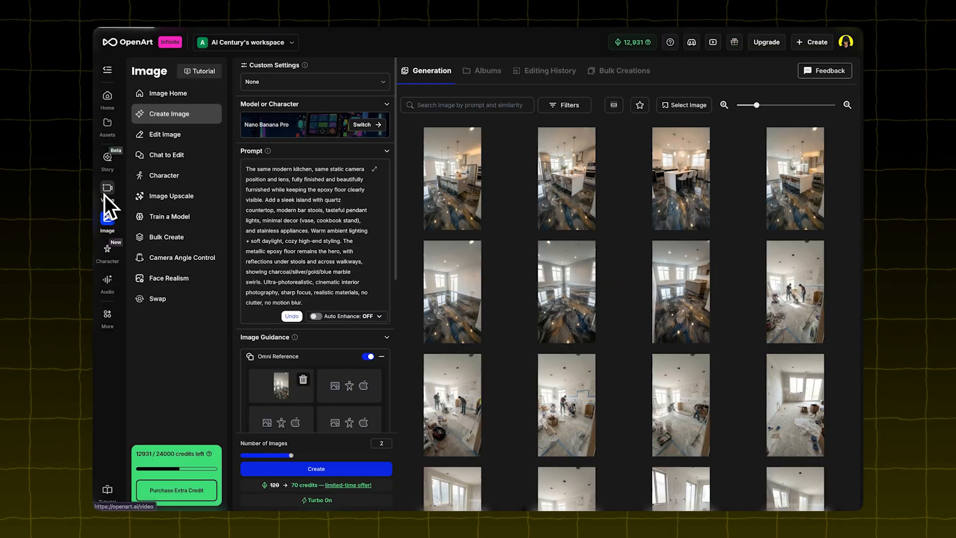
# - Generate the prep-timelapse transition in Image to Video with Veo3 at 9:16 portrait
pyautogui.click(108, 187)
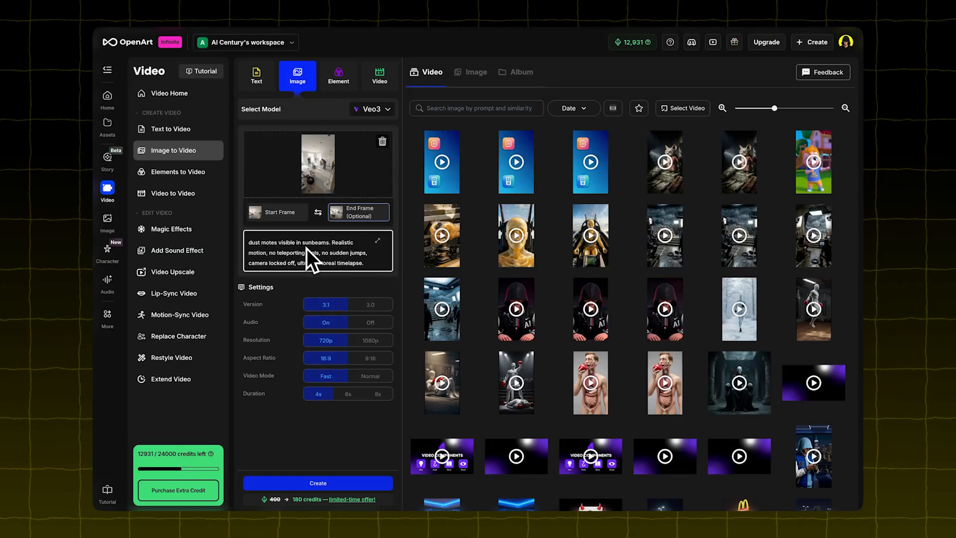
pyautogui.moveTo(311, 307)
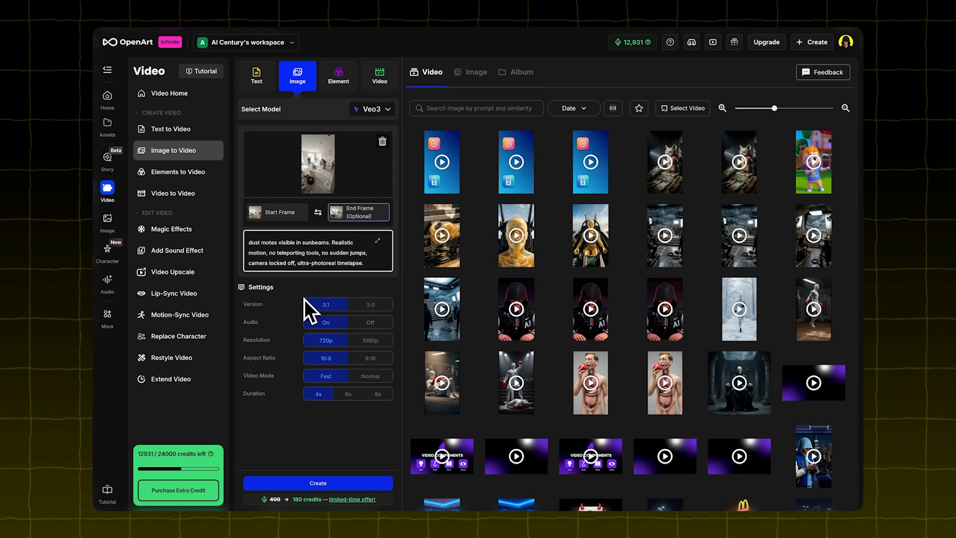
pyautogui.moveTo(282, 418)
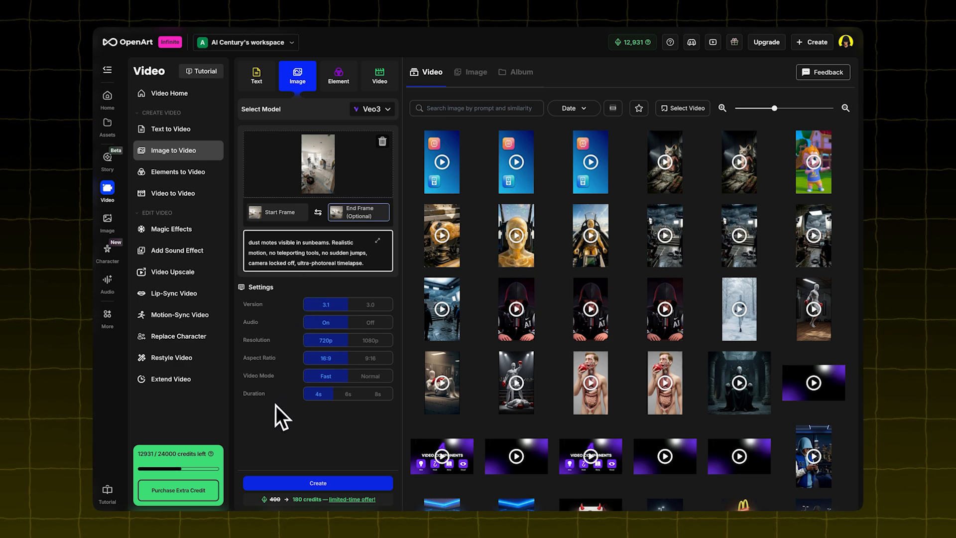
pyautogui.click(370, 358)
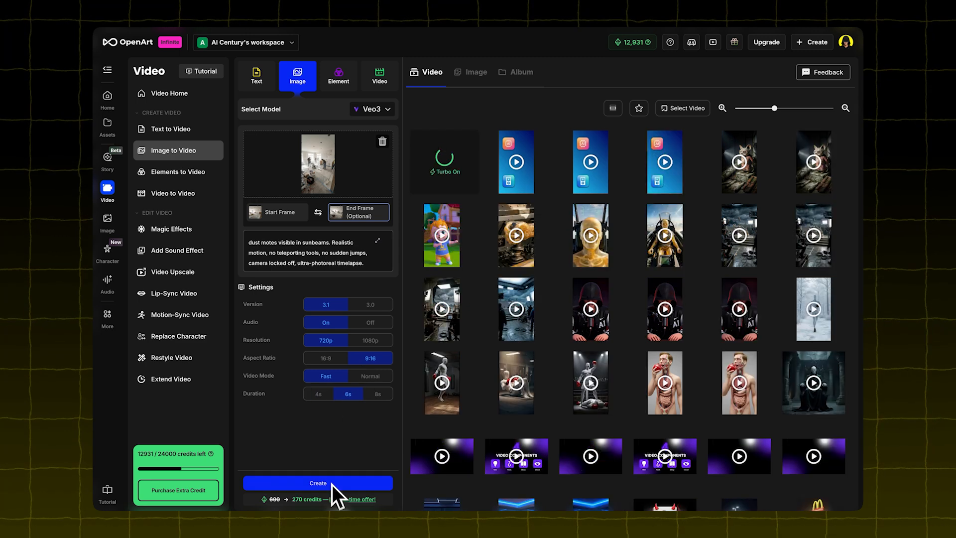
pyautogui.click(318, 483)
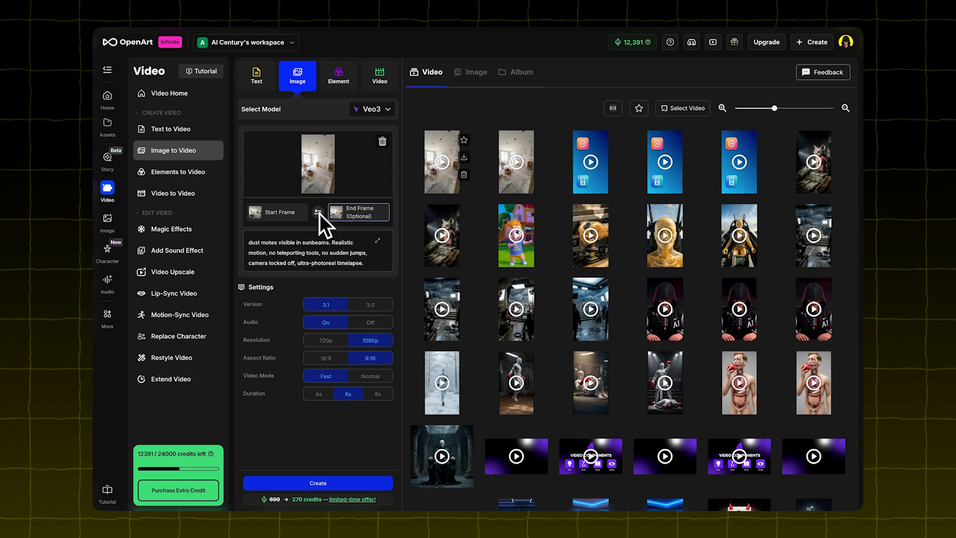
pyautogui.moveTo(384, 147)
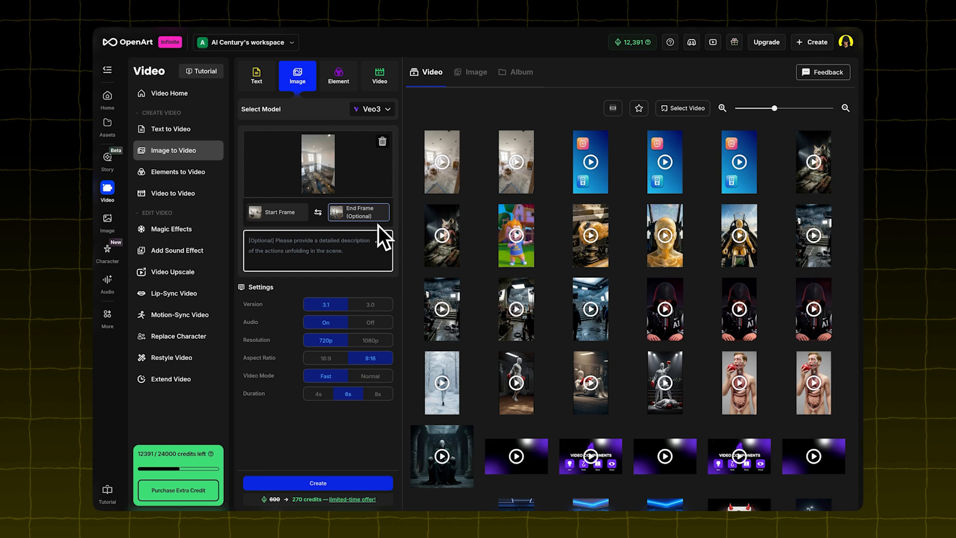
# - Generate the epoxy-application timelapse with workers physically applying it, then review the result
pyautogui.write('magical spreading—everything is physically applied by workers. Cinematic photorealism, smooth timelapse, locked camera.')
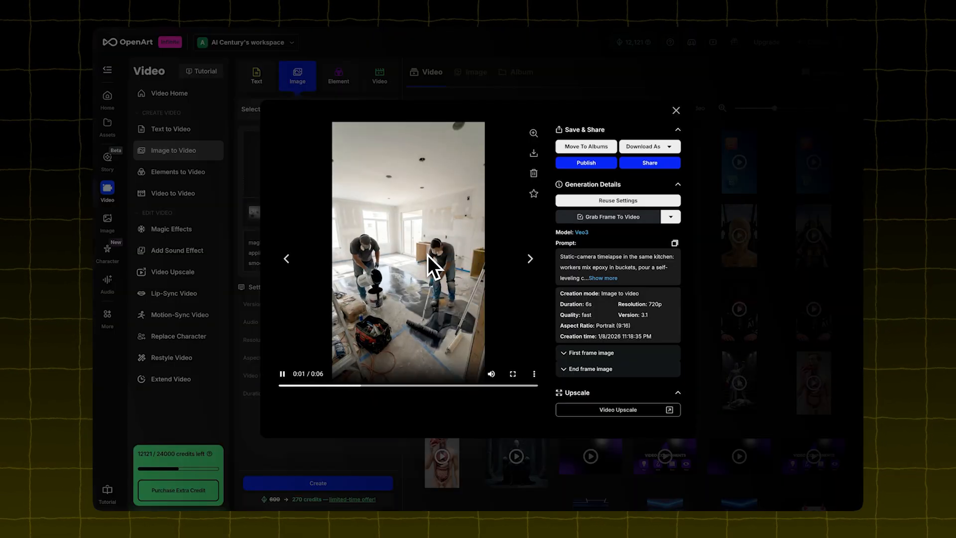
pyautogui.click(676, 111)
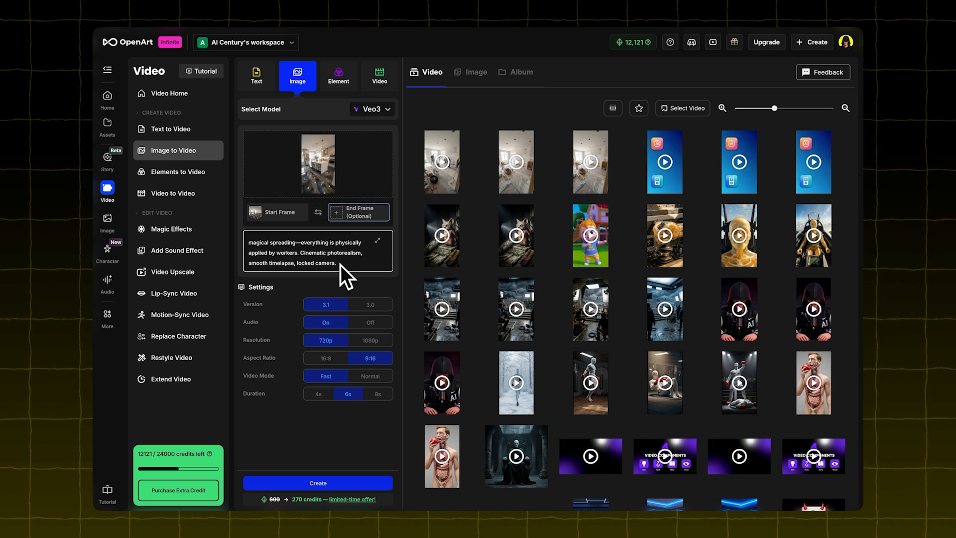
# - Replace the description with the empty-to-furnished prompt and review that video
pyautogui.tripleClick(305, 253)
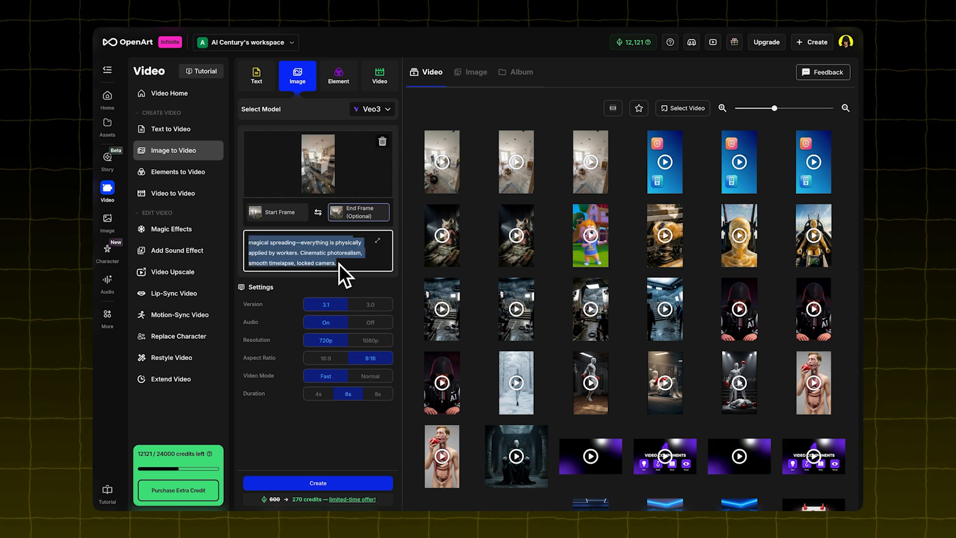
pyautogui.rightClick(412, 272)
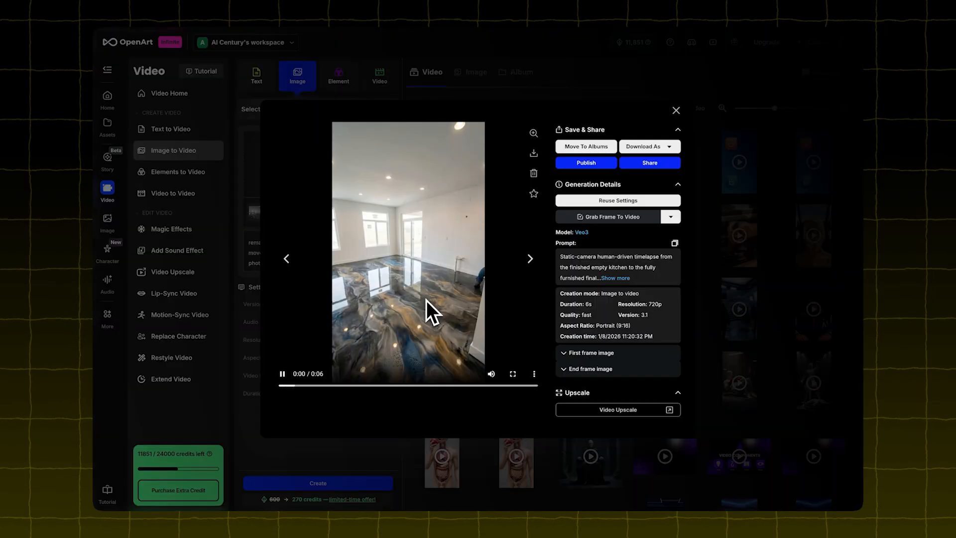
pyautogui.click(676, 110)
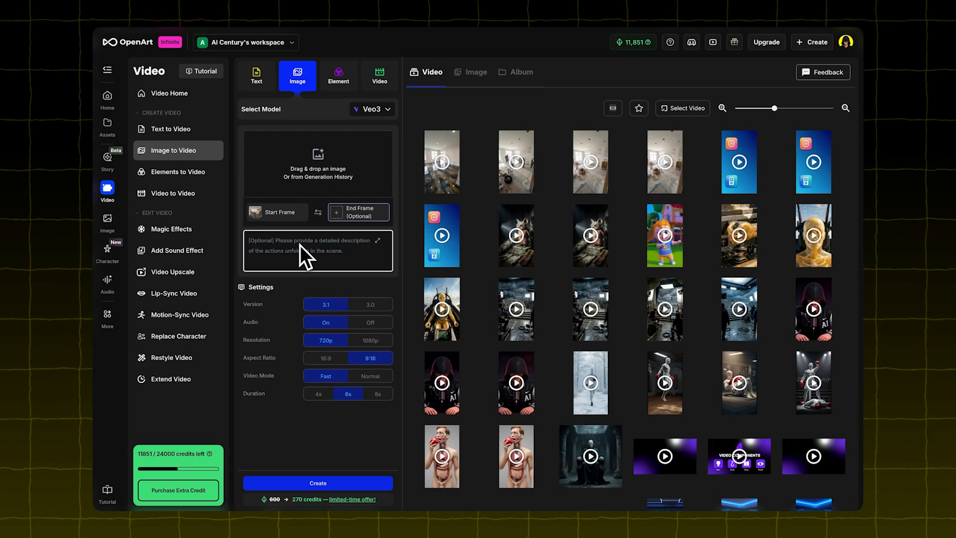
# - Write a new video description reading 'Zoom in camera'
pyautogui.write('Zoom')
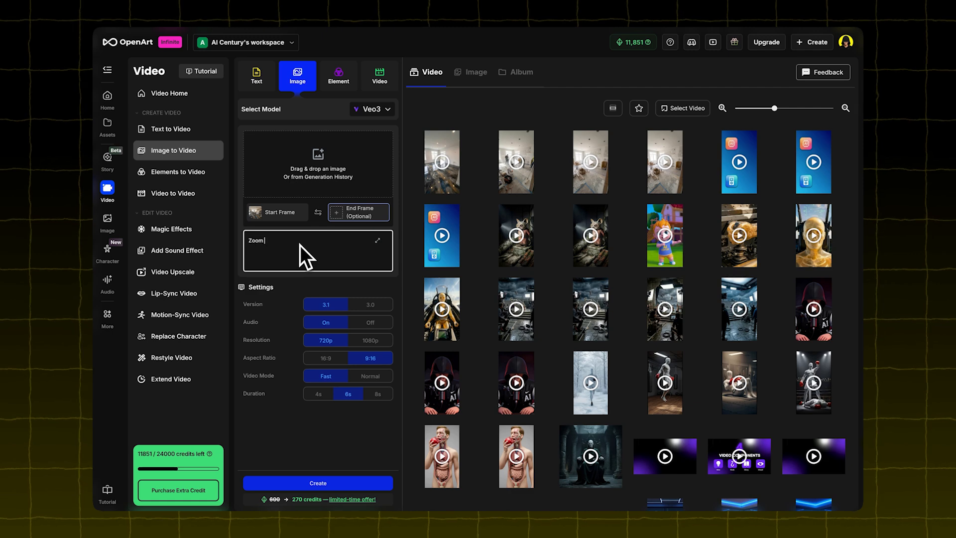
pyautogui.write('in cam')
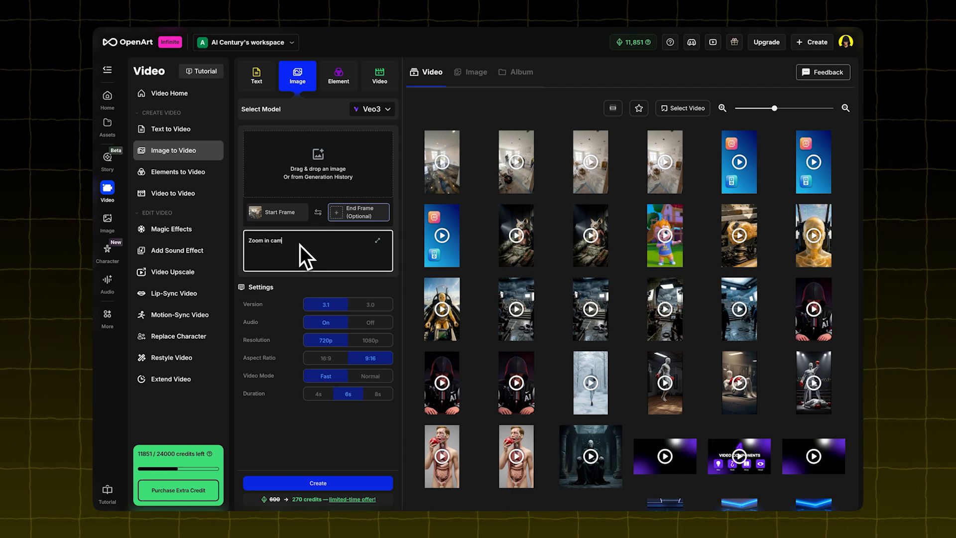
pyautogui.write('era')
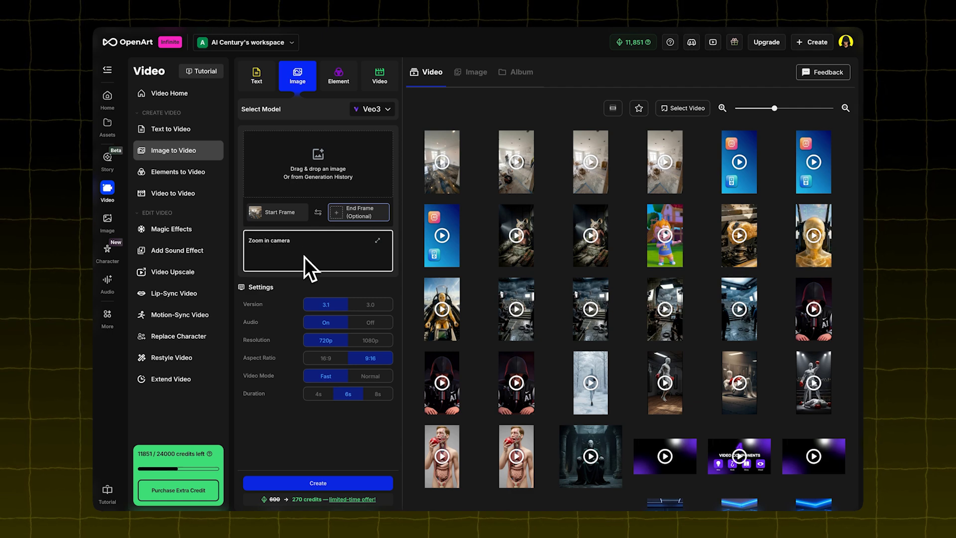